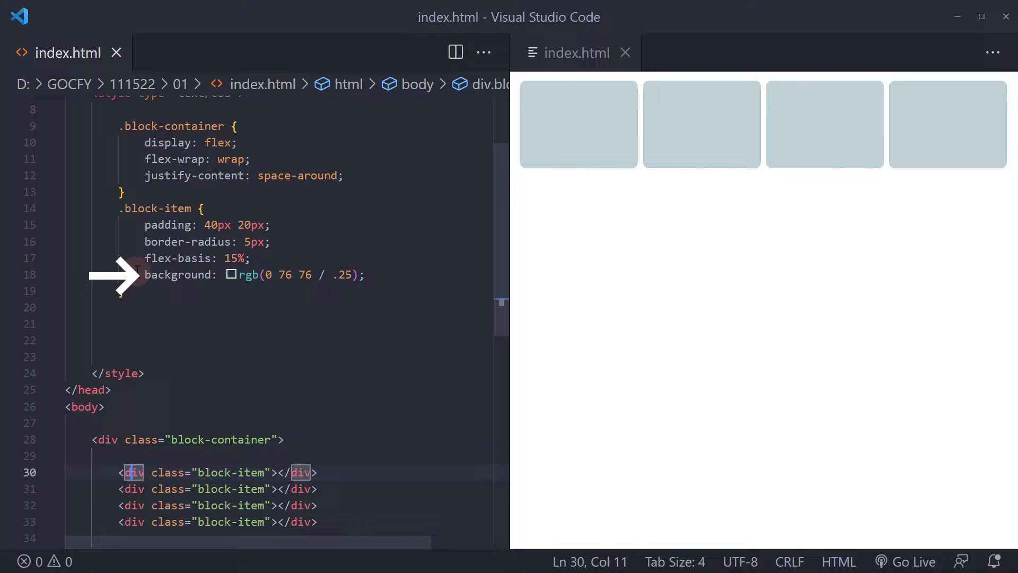
Step: Add a '.block-container:hover .block-item' rule with 'background: green' below the block-item styles
click(366, 275)
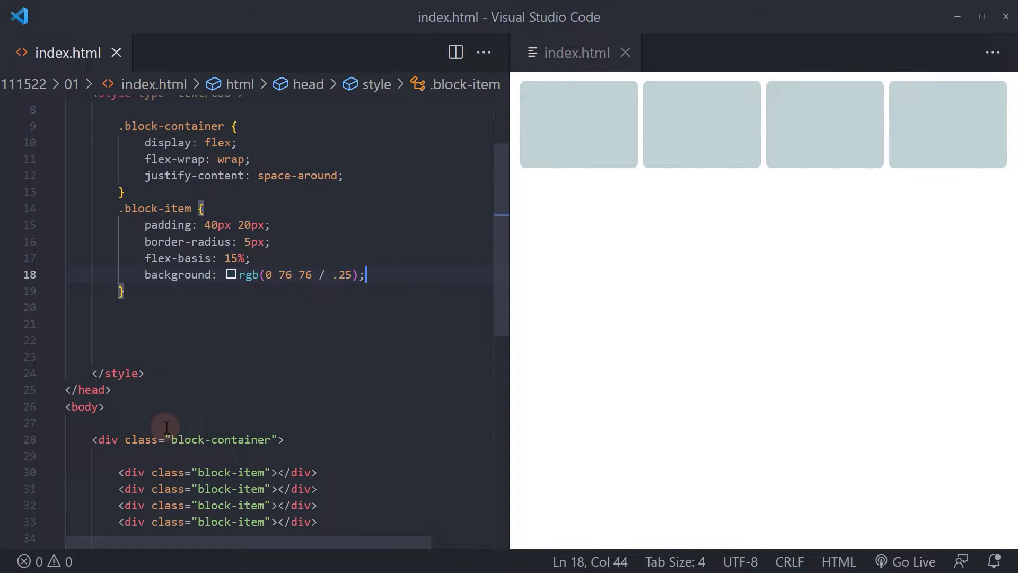
double_click(221, 439)
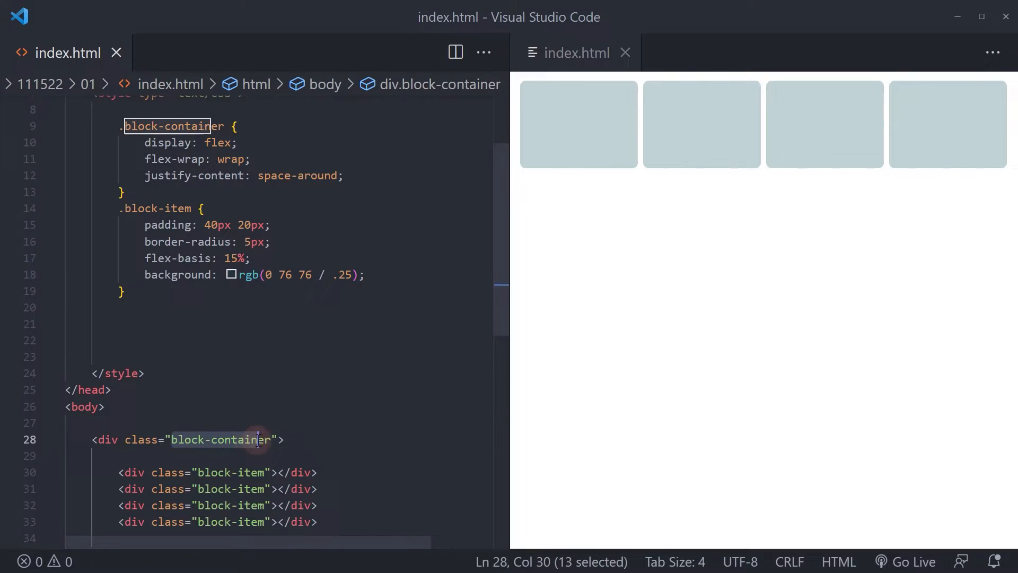
click(137, 324)
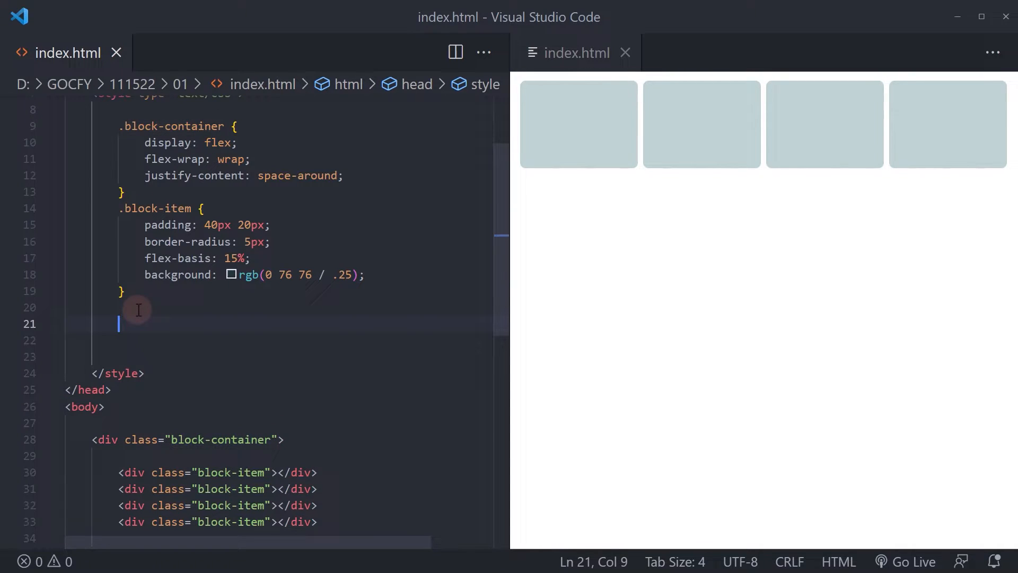
text(.block-container)
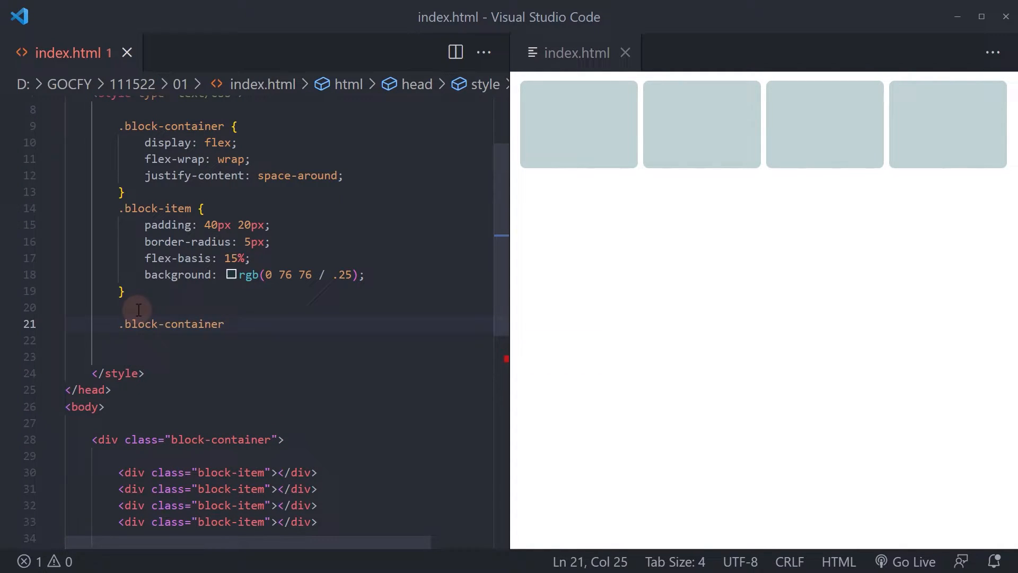
text(:hover .block)
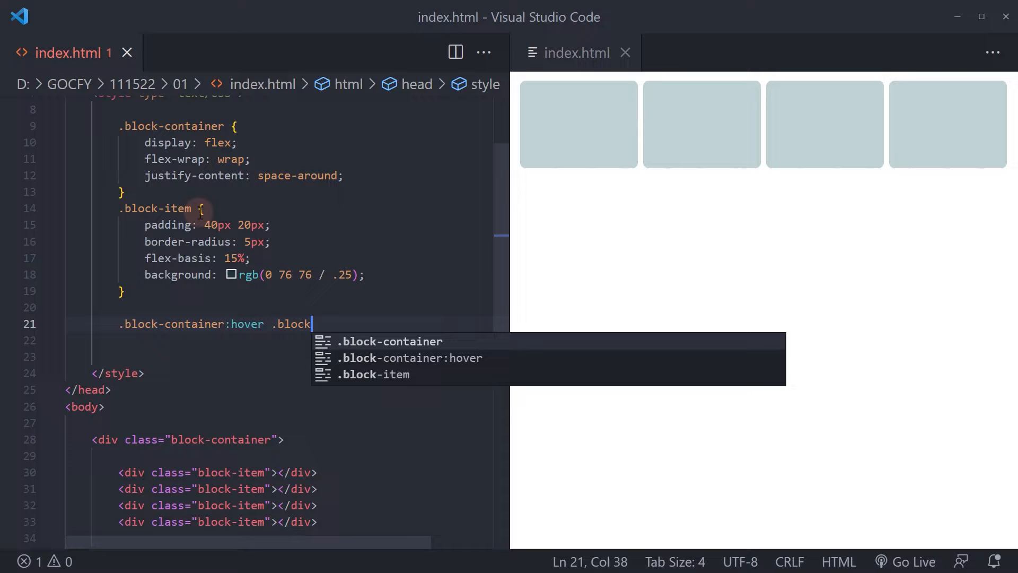
text(-item{)
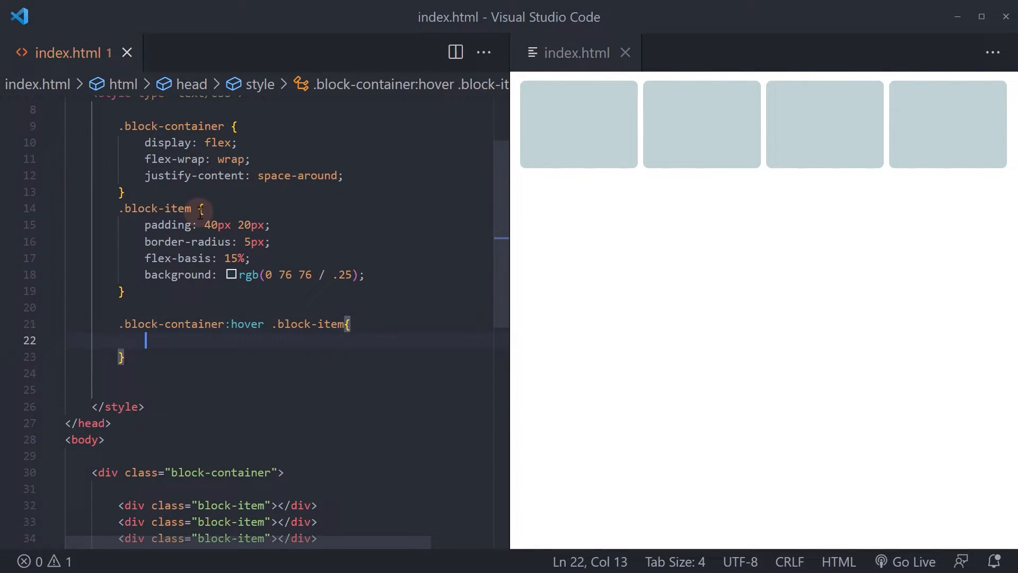
text(b)
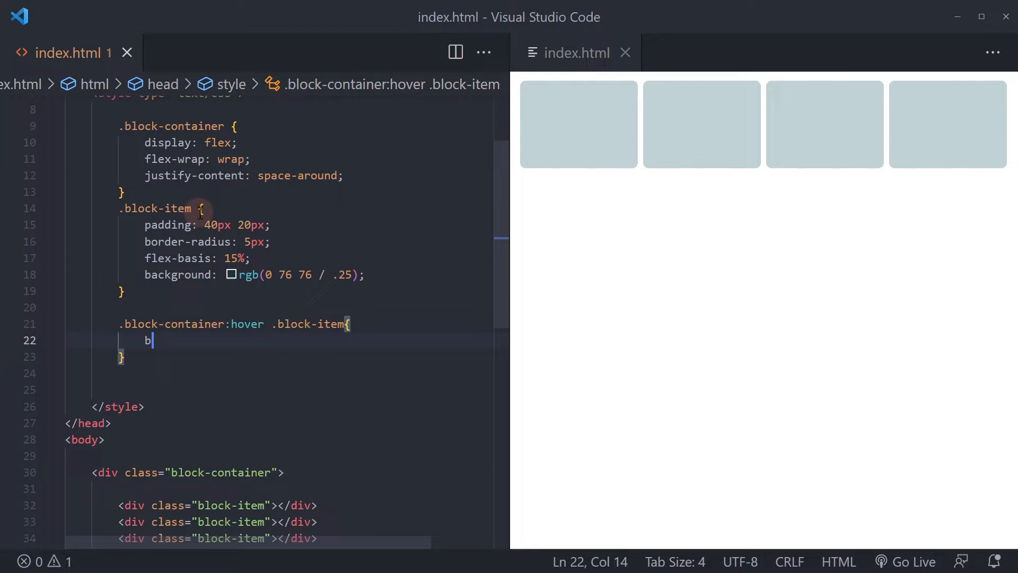
text(ackground)
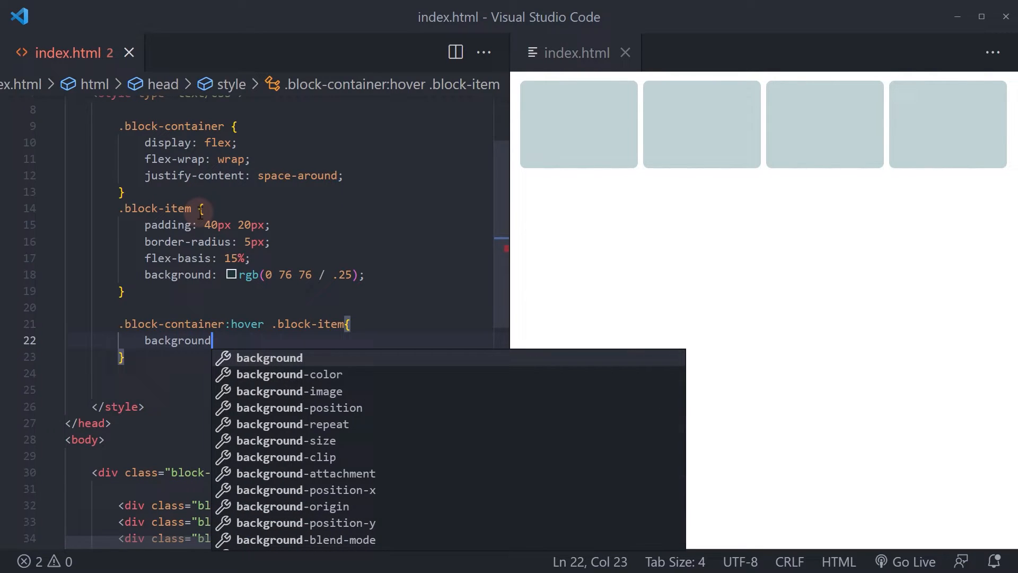
text(: green)
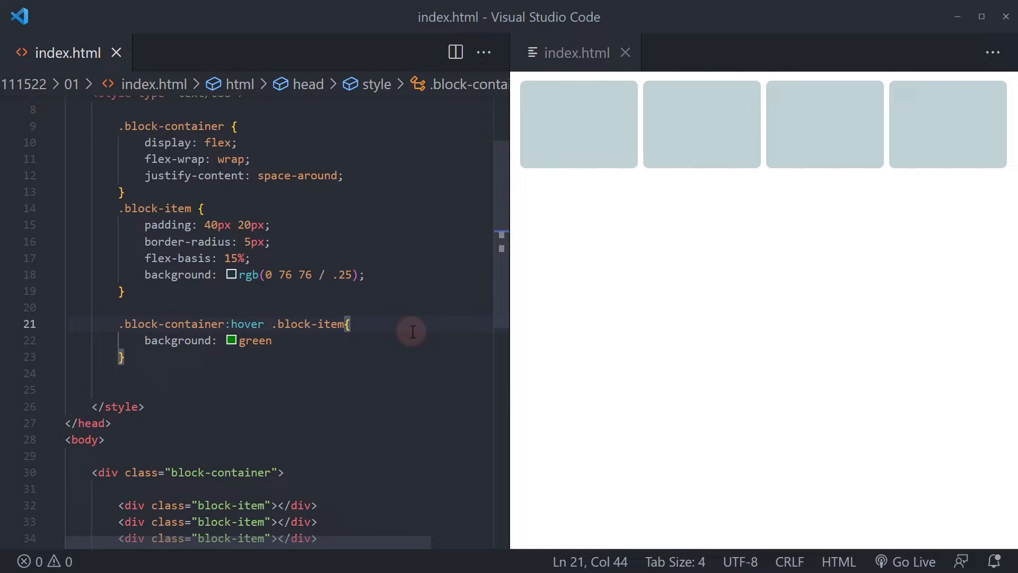
mouse_move(805, 163)
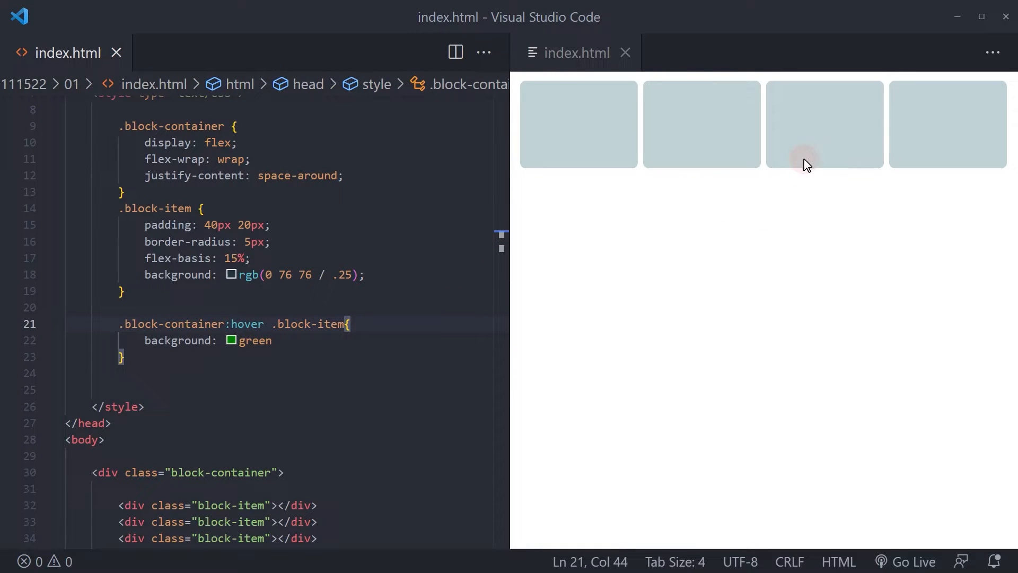
click(129, 356)
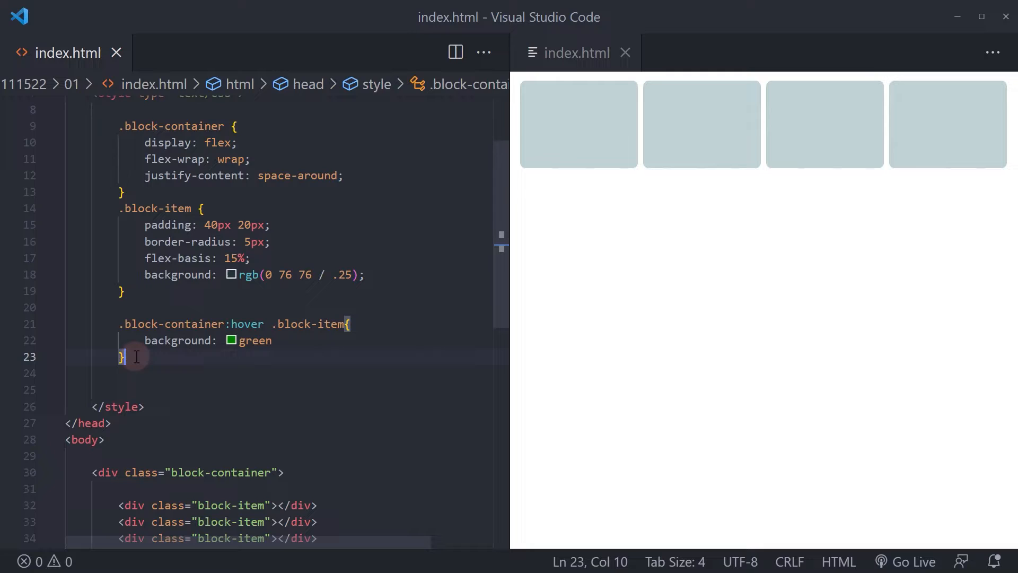
Step: Add a '.block-container .block-item:hover' rule with 'background: rgb(0 76 76 / .25);'
text(.block-container)
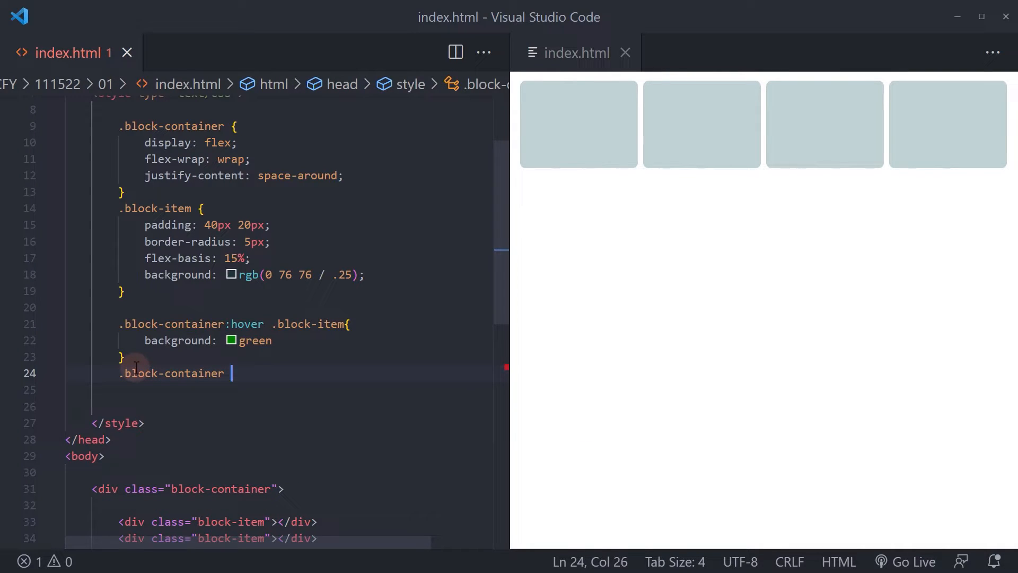
text(.block-item)
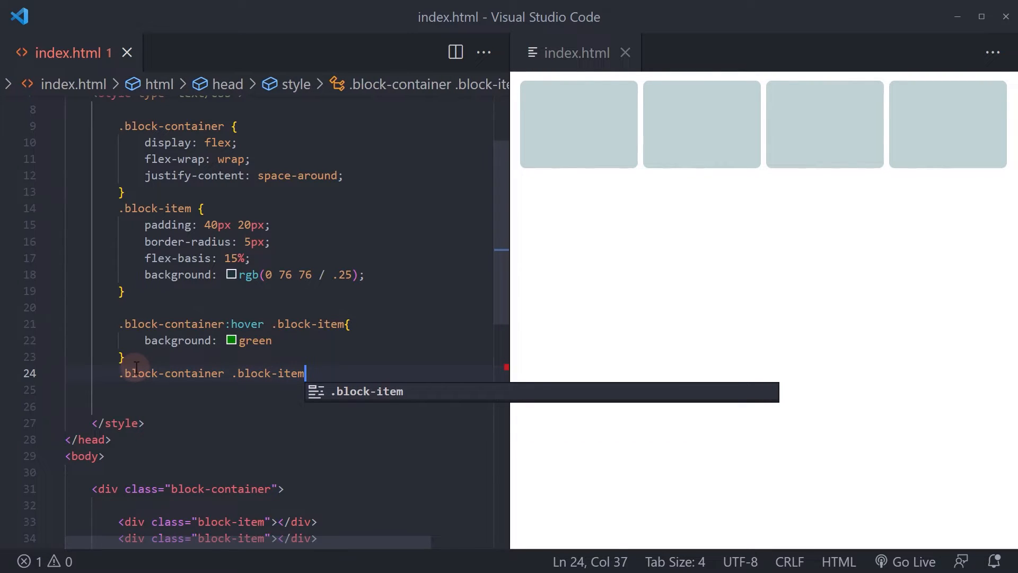
text(:hover{)
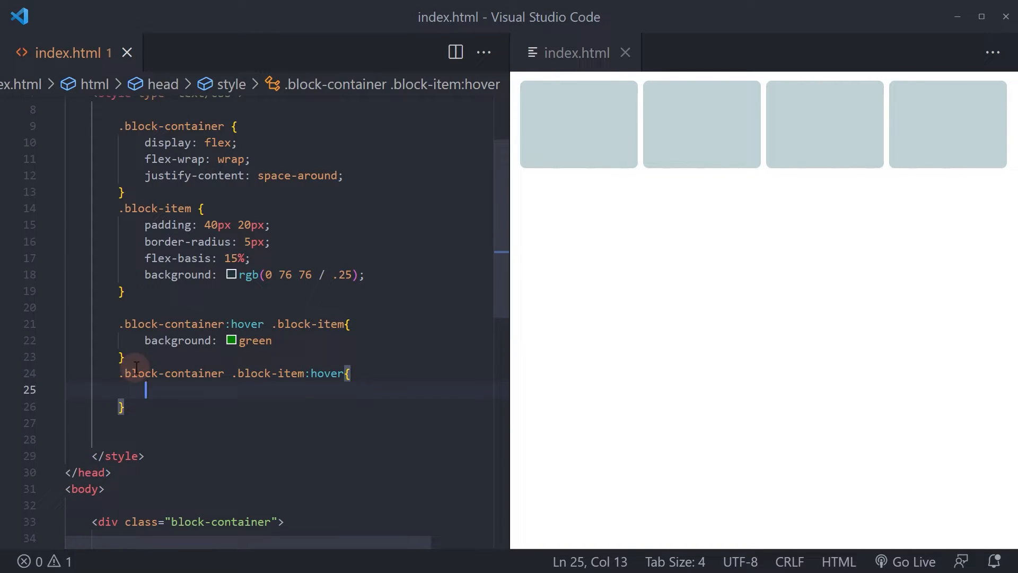
mouse_move(369, 273)
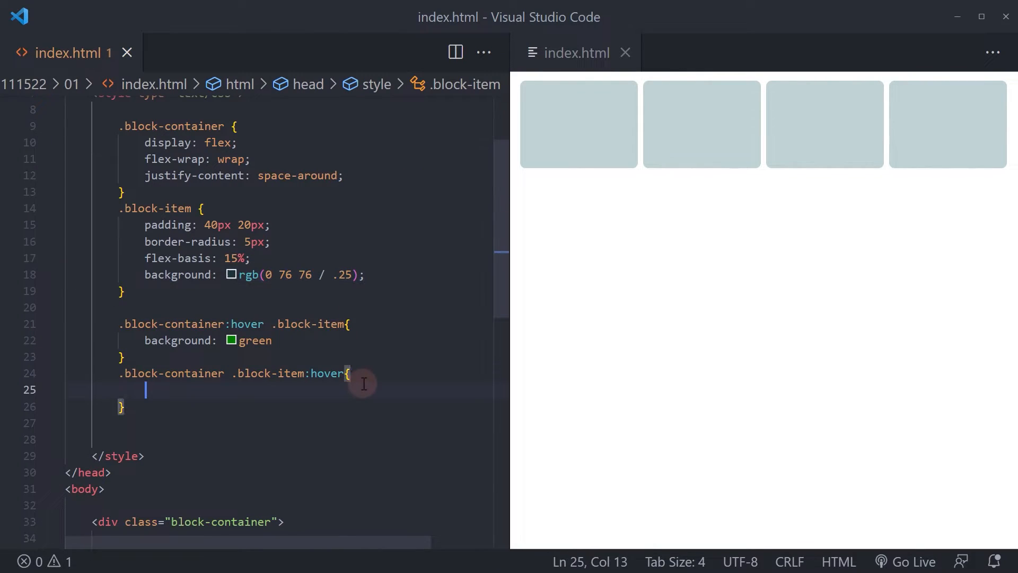
text(background: rgb(0 76 76 / .25);)
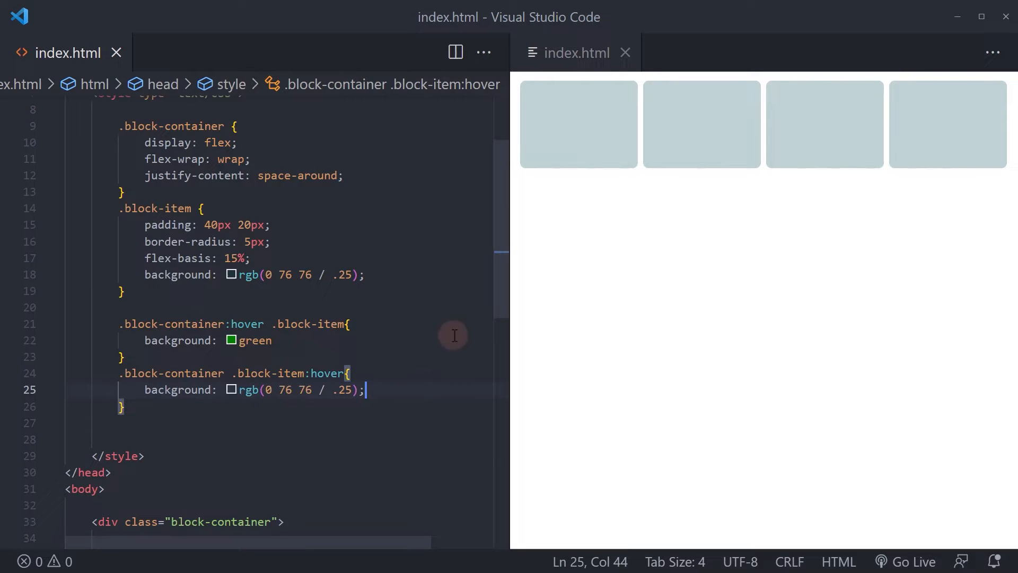
mouse_move(812, 210)
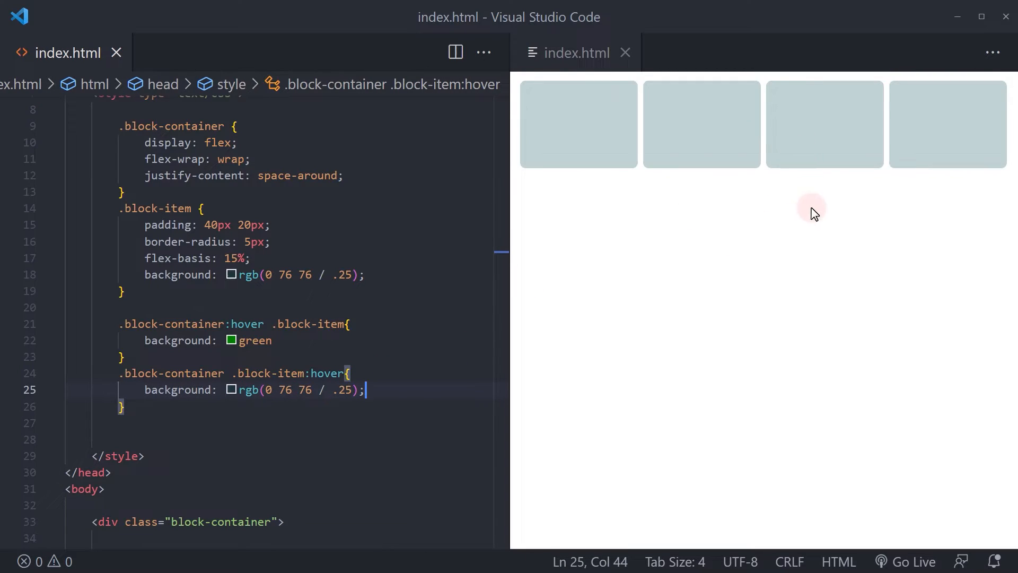
mouse_move(790, 249)
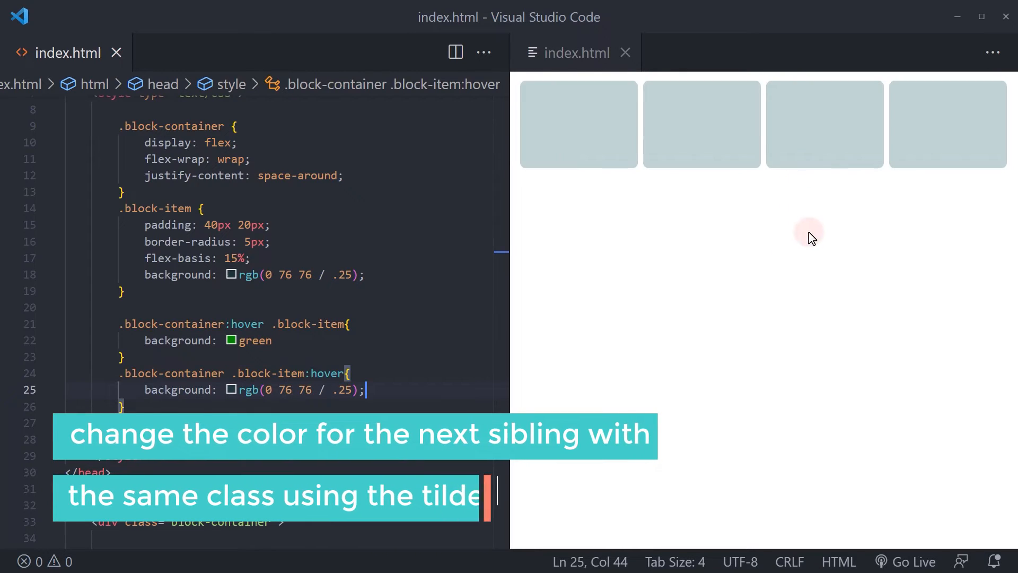
mouse_move(835, 135)
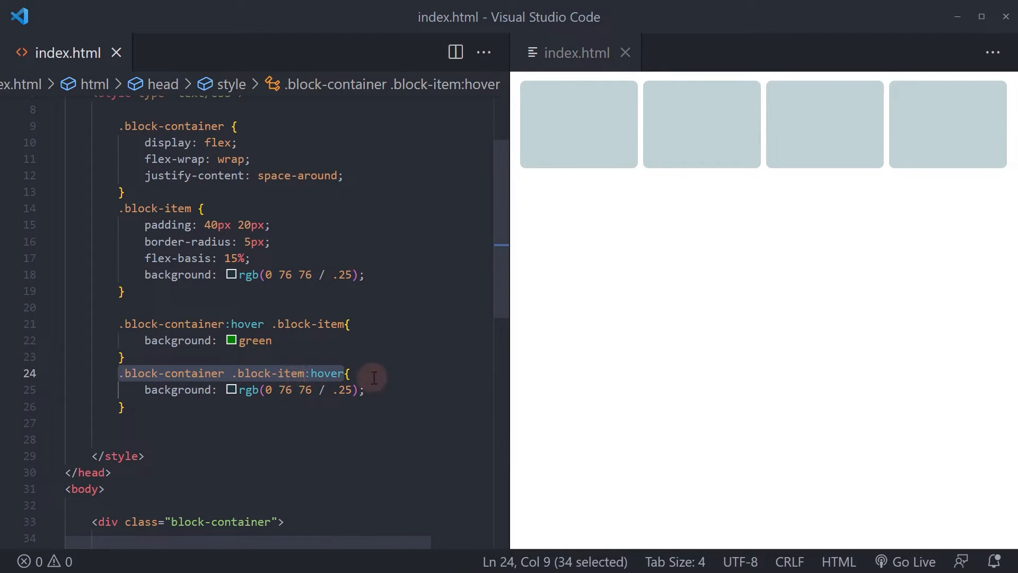
Step: Extend the hovered-item rule with a second selector ending in '~ .block' for following siblings
click(343, 372)
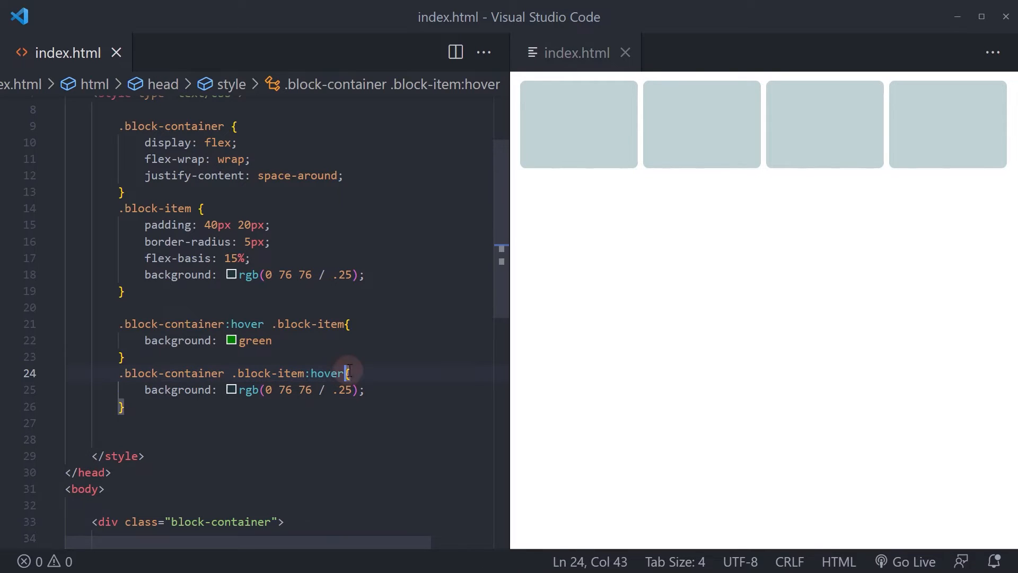
text(,)
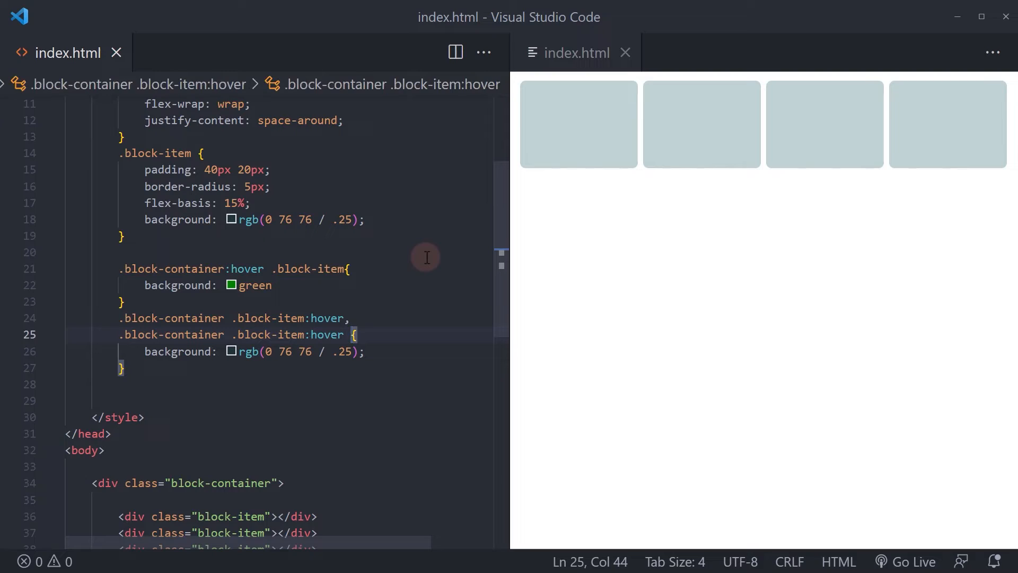
text(~)
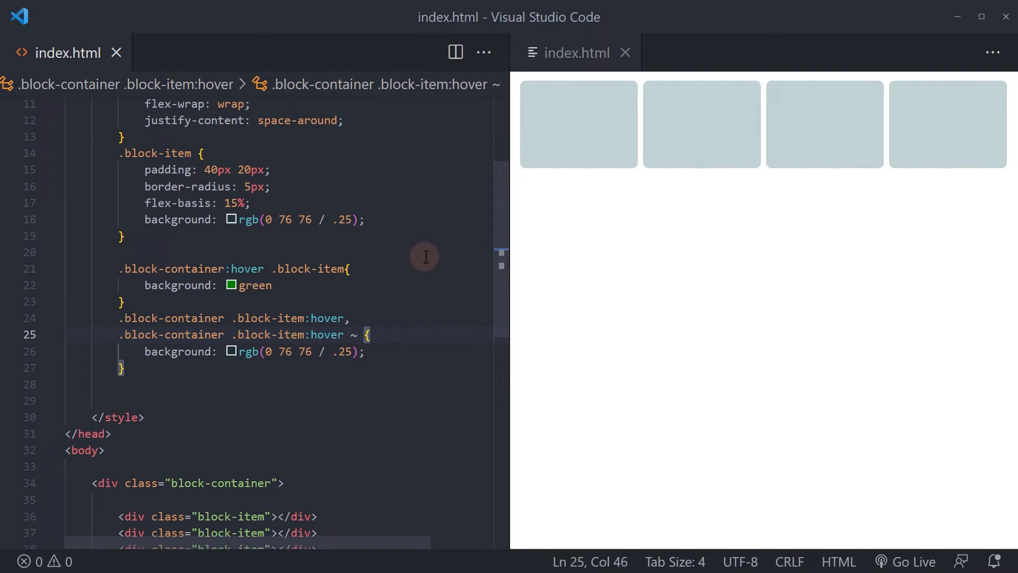
text(.block-item)
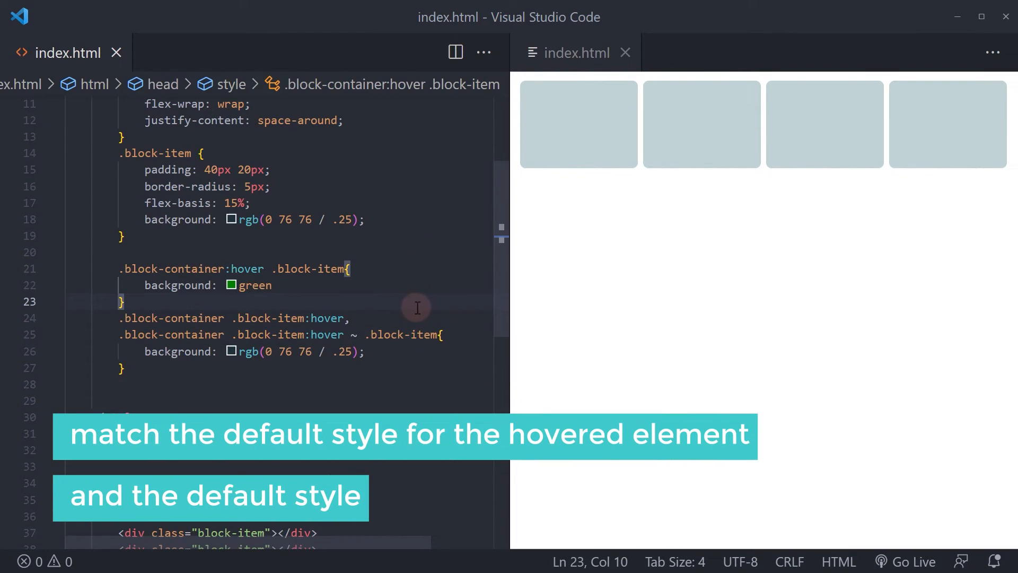
mouse_move(786, 143)
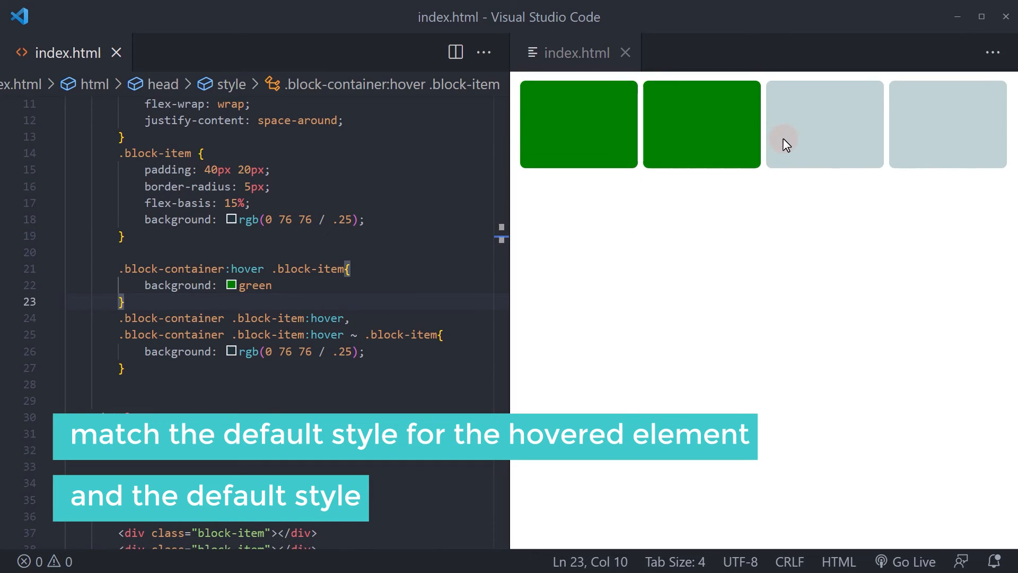